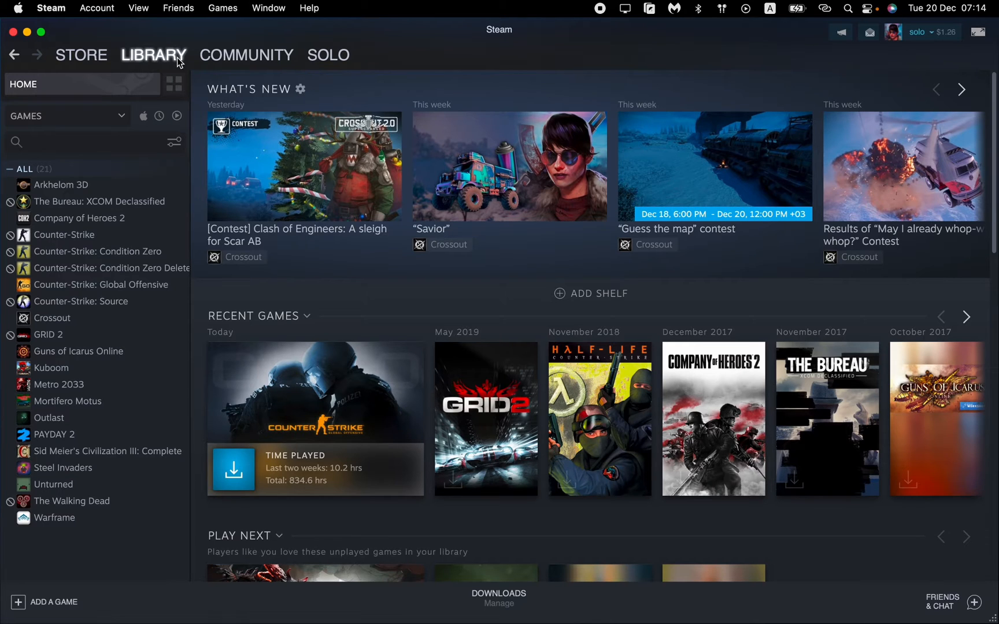
- Open the Groups page from the account name dropdown in the top navigation
{"action": "left_click", "coordinate": [245, 55]}
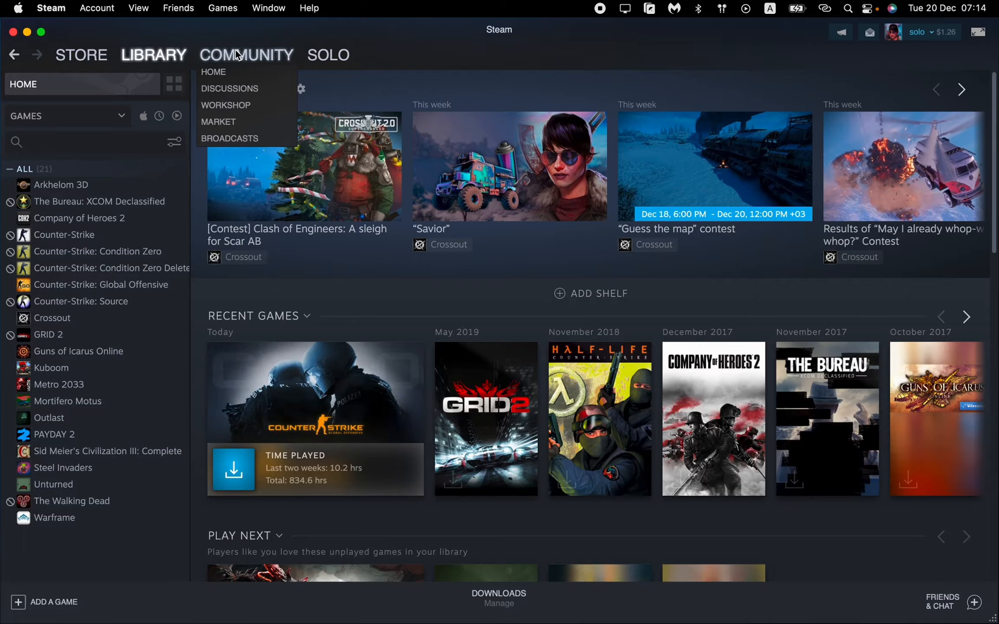
{"action": "mouse_move", "coordinate": [255, 57]}
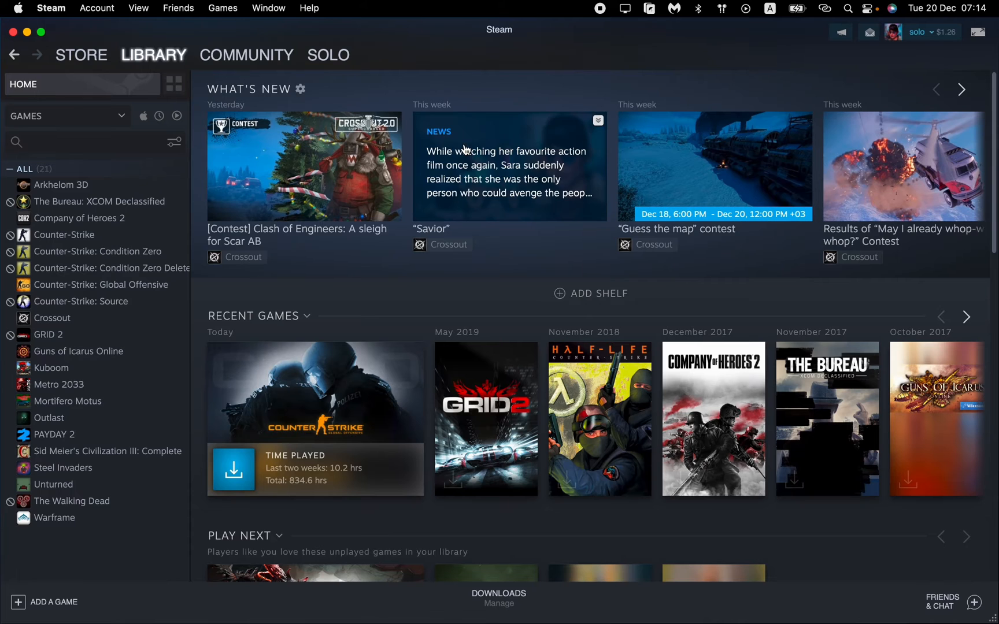
{"action": "left_click", "coordinate": [327, 55]}
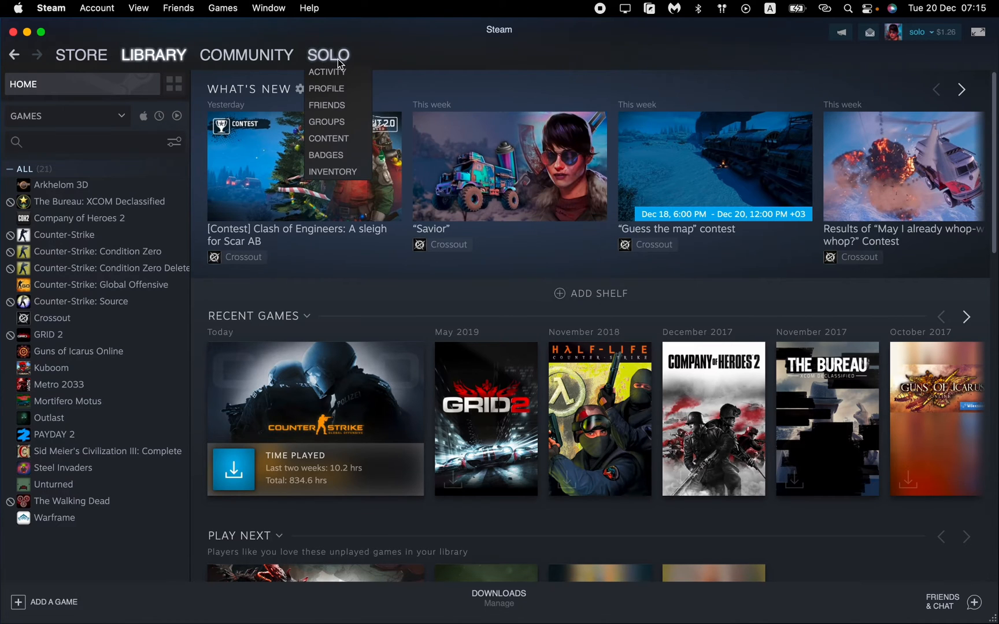
{"action": "mouse_move", "coordinate": [331, 92]}
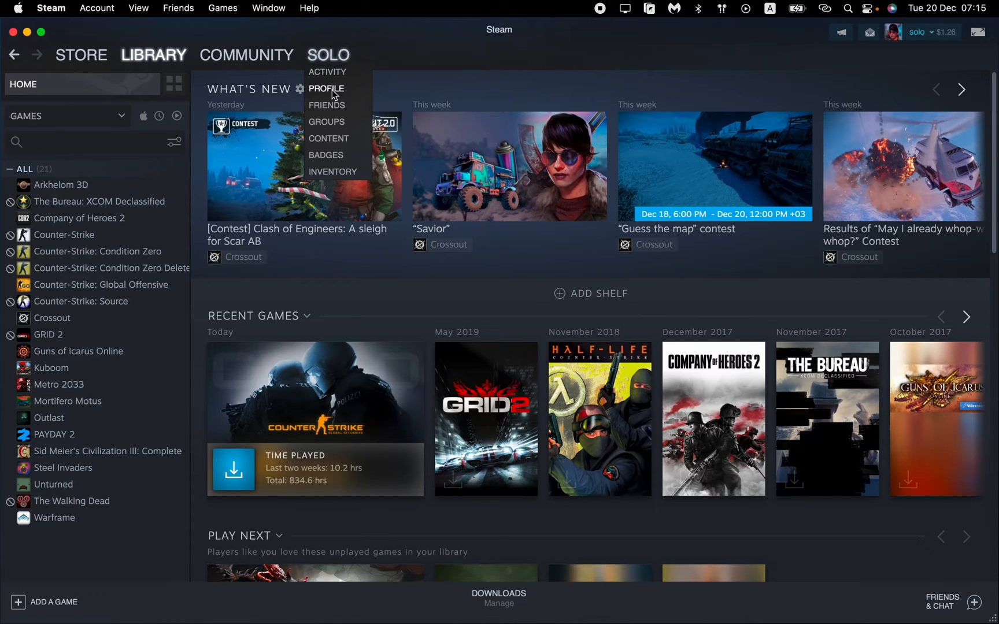
{"action": "left_click", "coordinate": [325, 89]}
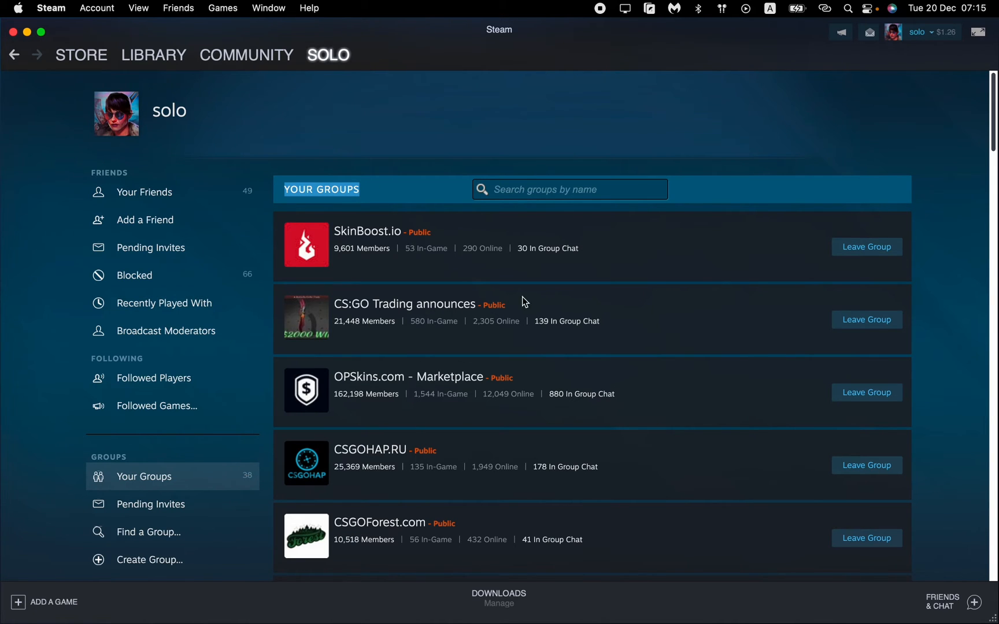
{"action": "scroll", "scroll_direction": "down", "scroll_amount": 3}
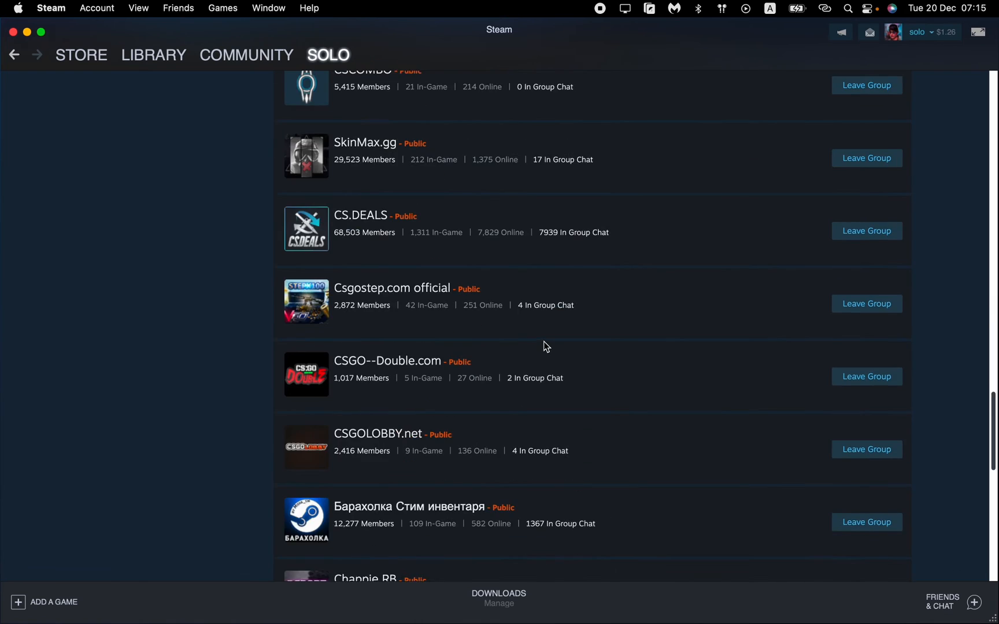
{"action": "scroll", "scroll_direction": "down", "scroll_amount": 3}
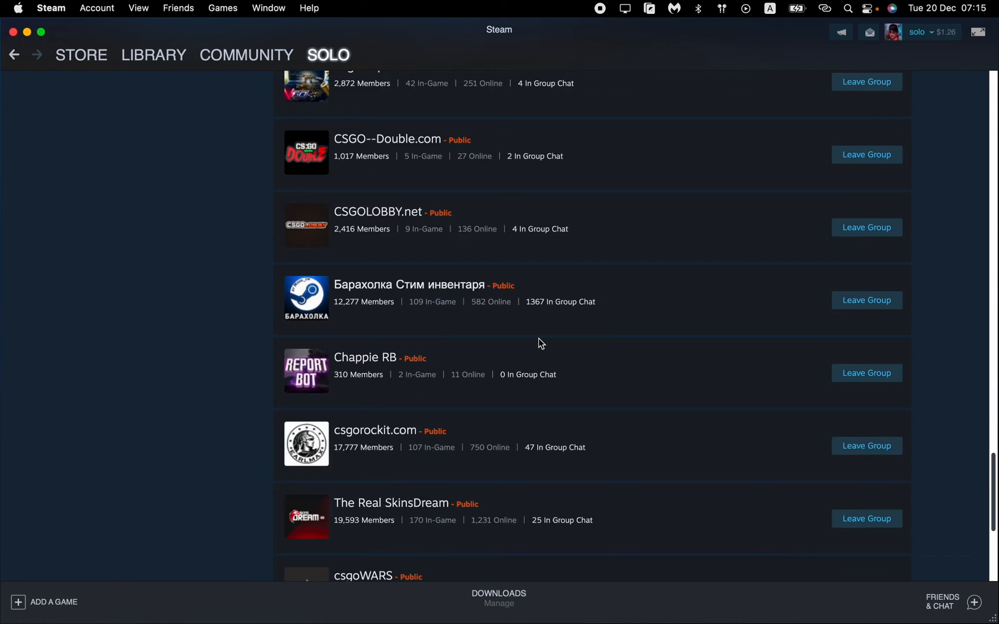
{"action": "scroll", "scroll_direction": "down", "scroll_amount": 3}
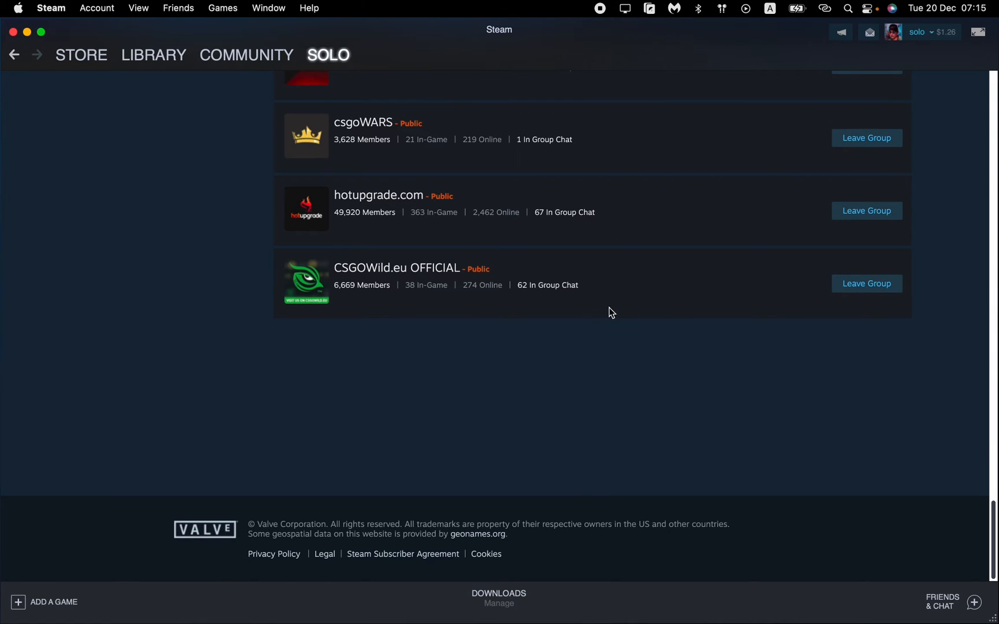
- Leave the bottom groups, starting with CSGOWild.eu OFFICIAL, confirming each Leave Group dialog
{"action": "left_click", "coordinate": [866, 283]}
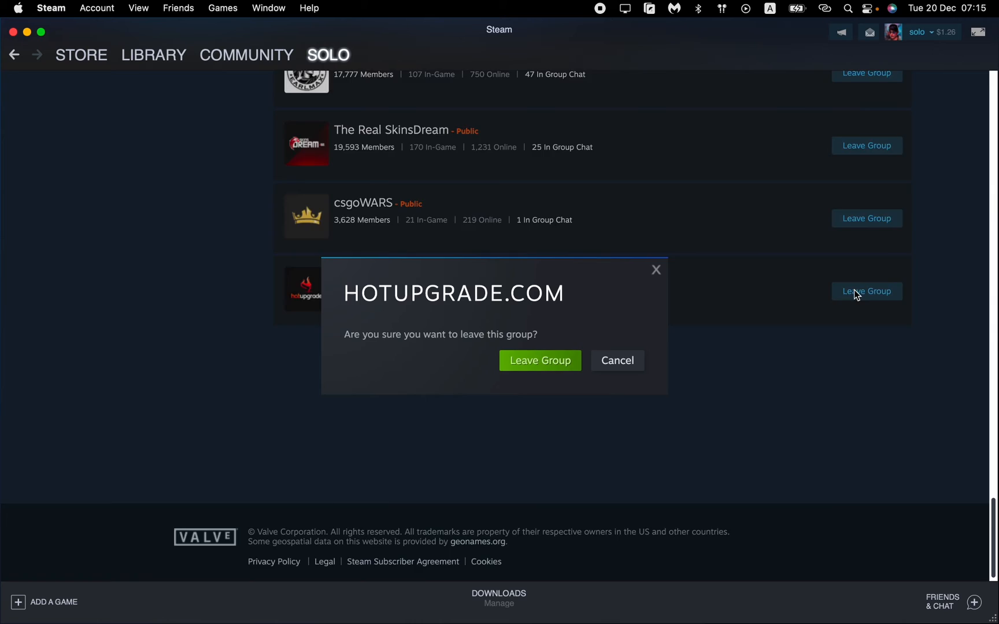
{"action": "left_click", "coordinate": [538, 360]}
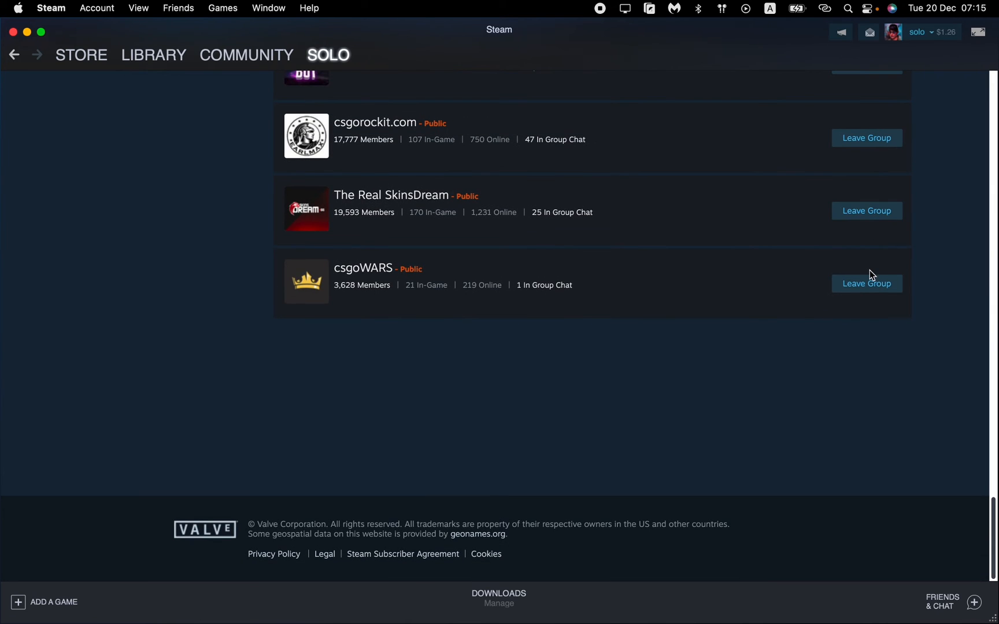
{"action": "mouse_move", "coordinate": [923, 264]}
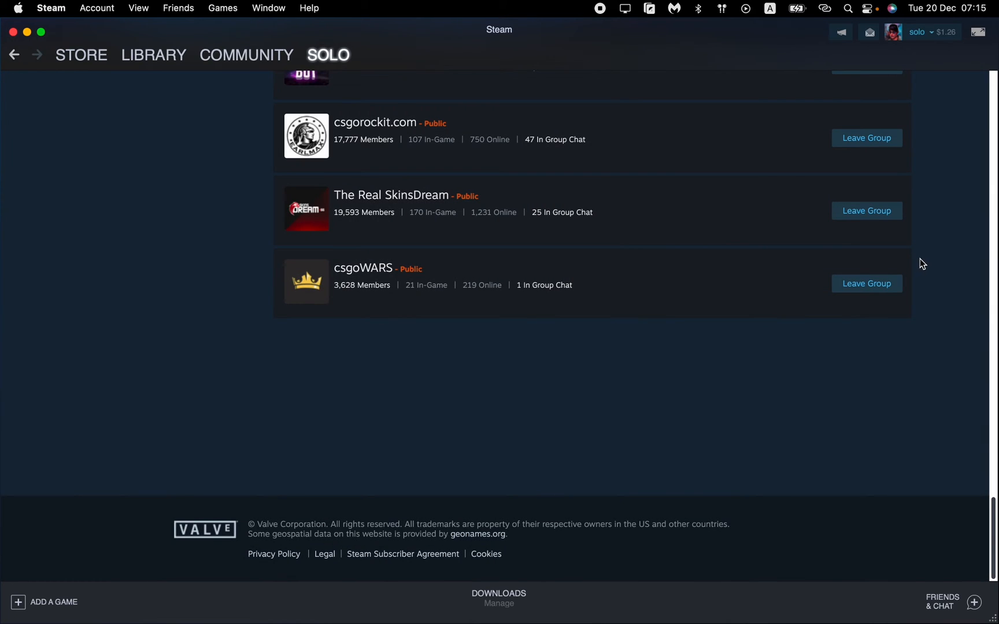
{"action": "scroll", "scroll_direction": "up", "scroll_amount": 3}
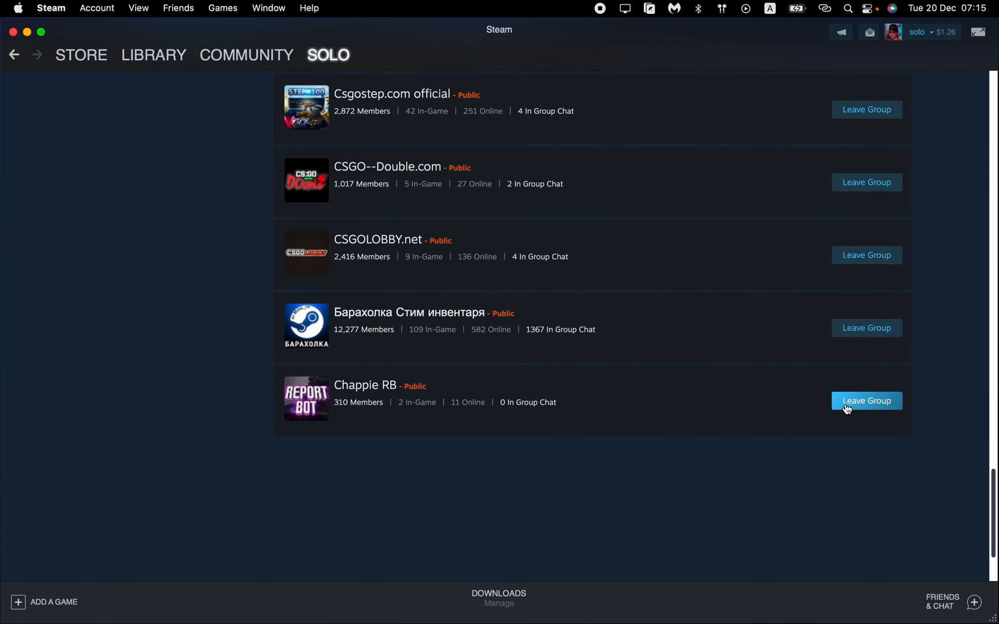
{"action": "mouse_move", "coordinate": [644, 347]}
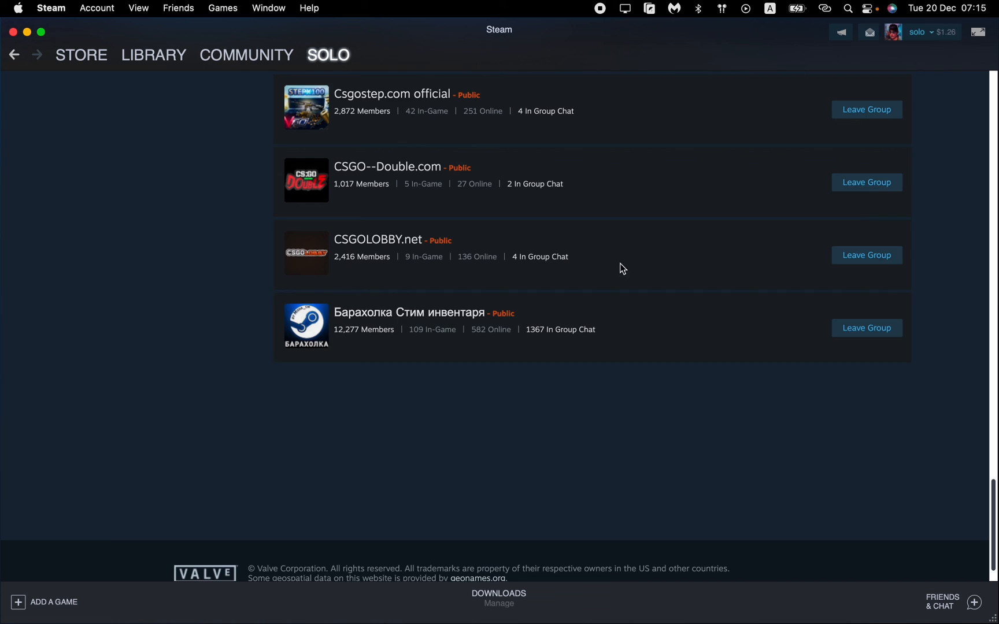
{"action": "scroll", "scroll_direction": "up", "scroll_amount": 3}
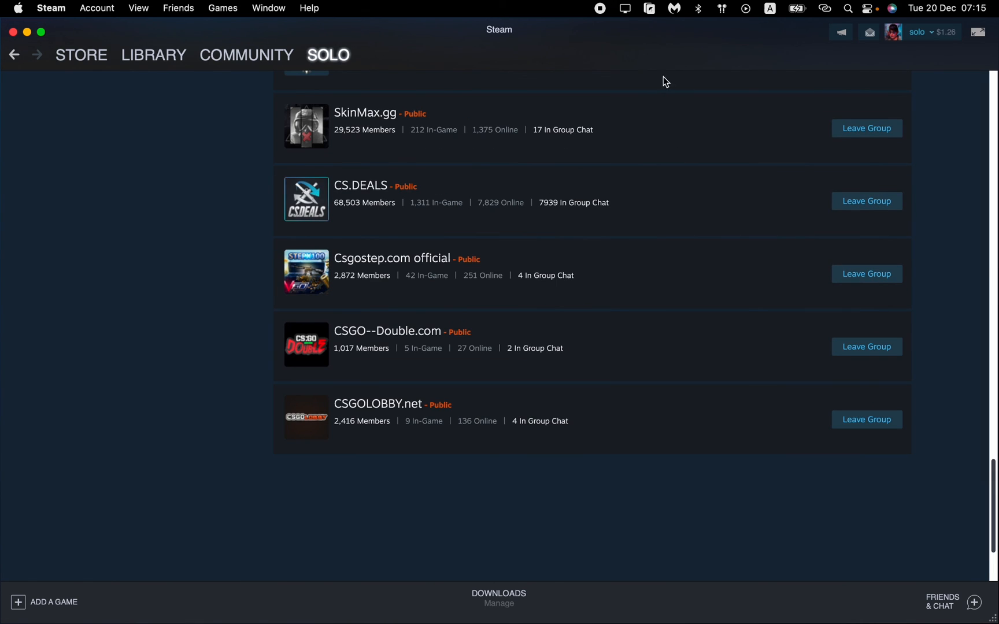